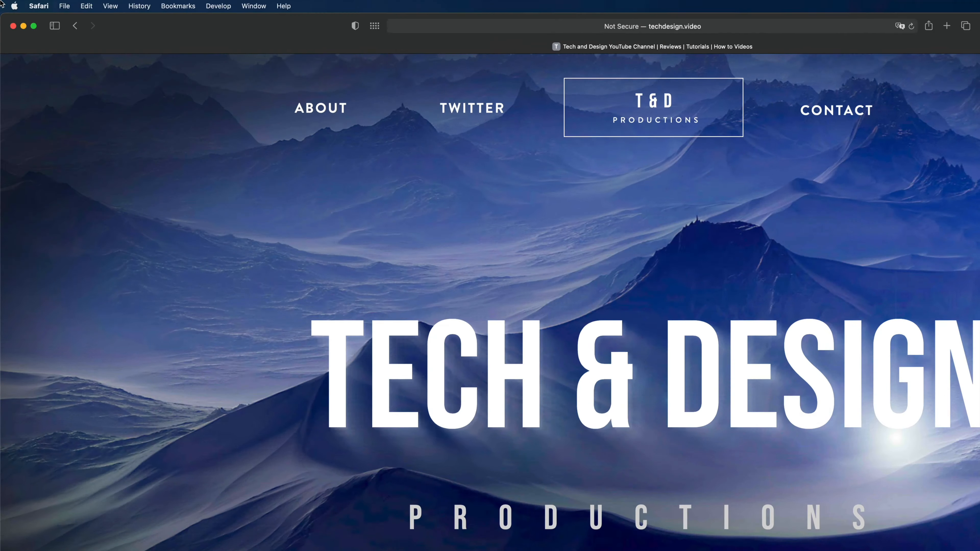
Reveal the Apple menu showing App Store with 8 updates available.
{"action": "left_click", "coordinate": [14, 6]}
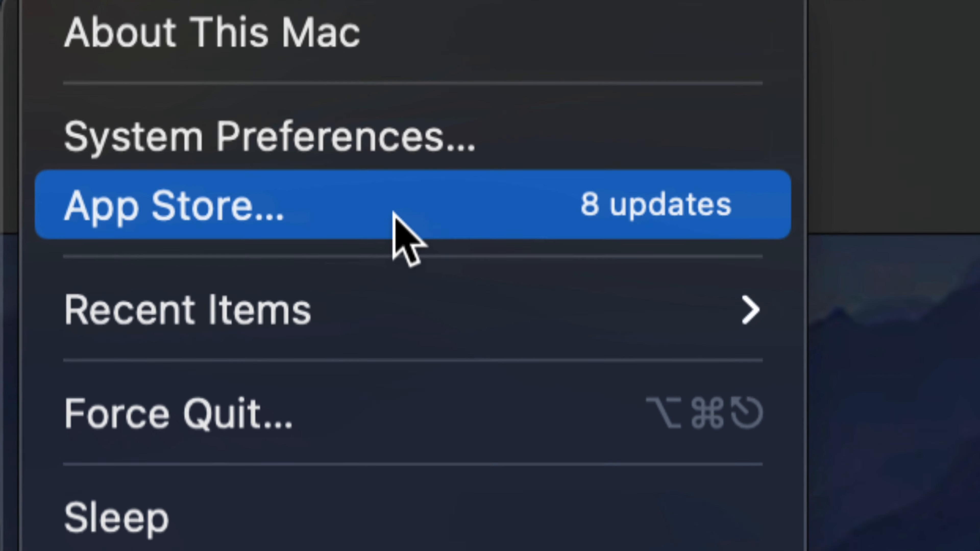
{"action": "mouse_move", "coordinate": [482, 231]}
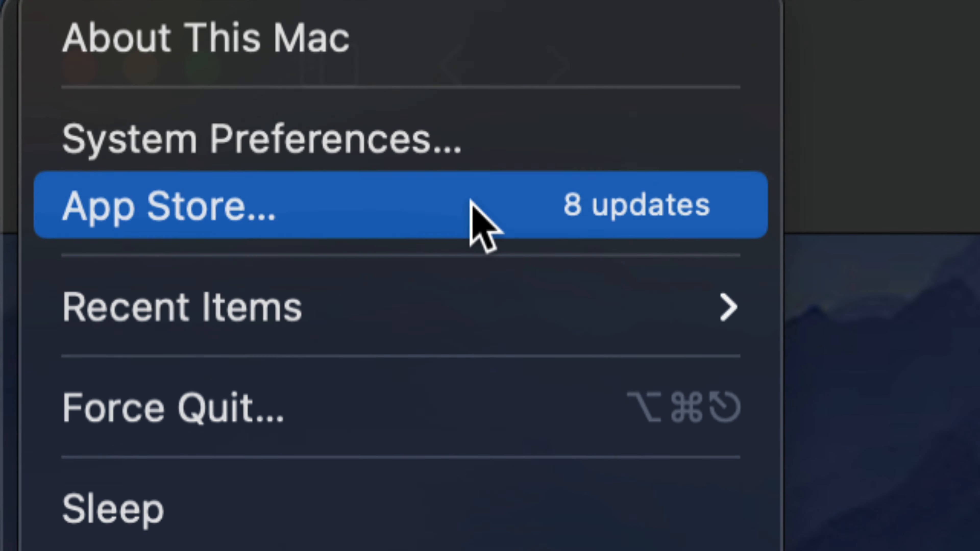
Launch App Store from the Apple menu onto its Updates page with eight pending updates.
{"action": "left_click", "coordinate": [169, 205]}
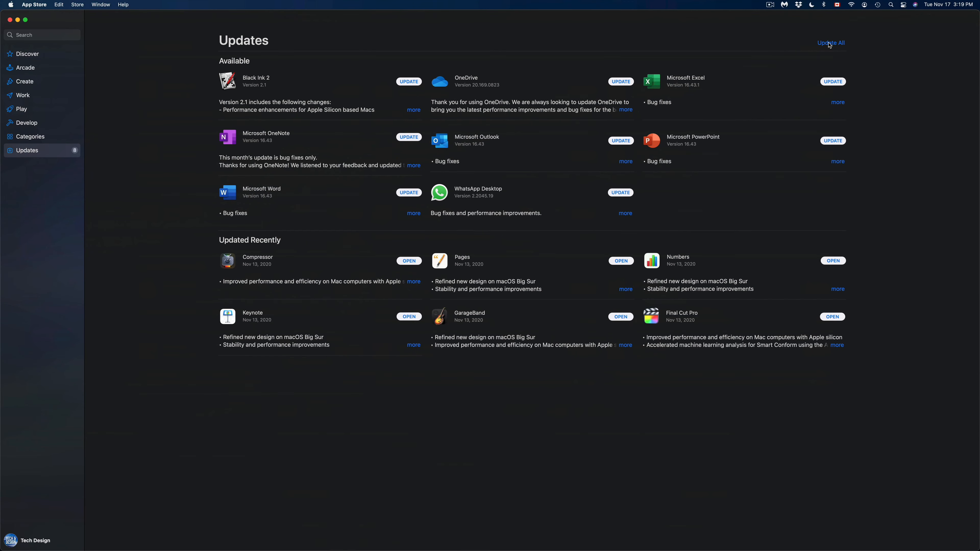
{"action": "mouse_move", "coordinate": [116, 69]}
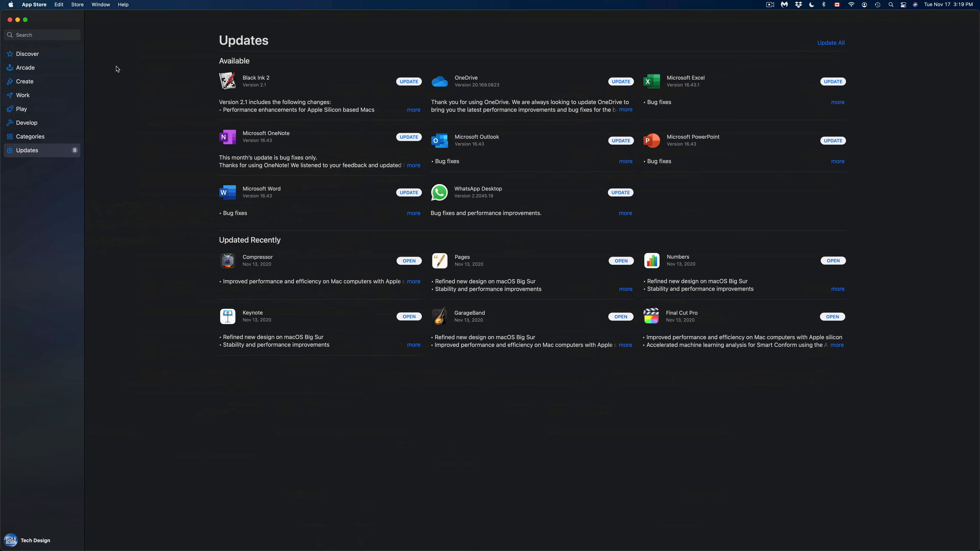
{"action": "mouse_move", "coordinate": [50, 50]}
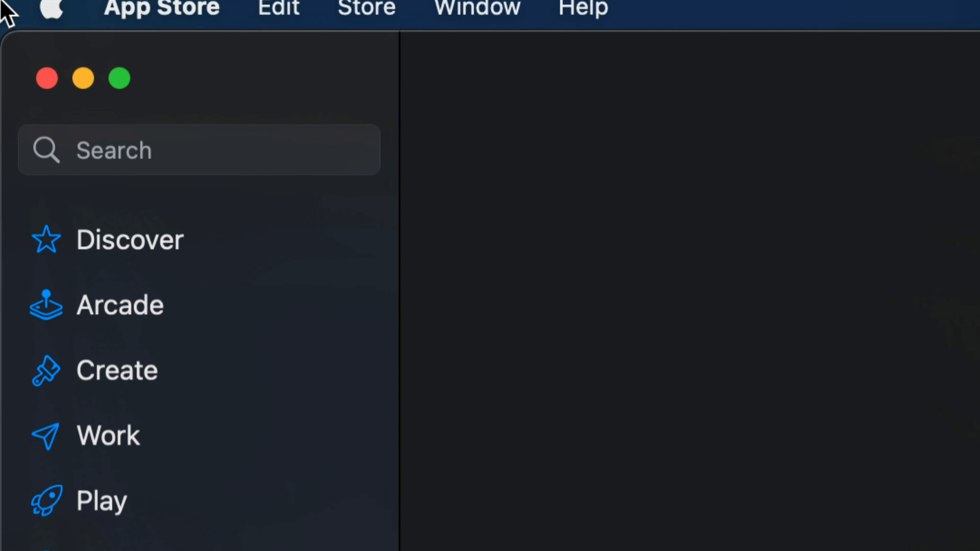
Search the App Store for 'microsoft word' via the 'Micr' suggestion.
{"action": "left_click", "coordinate": [200, 148]}
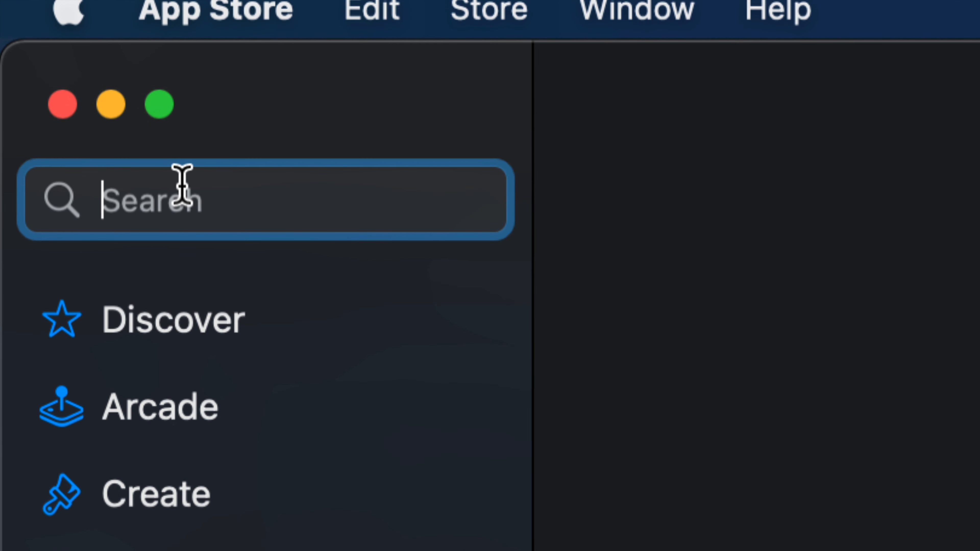
{"action": "type", "text": "Micr"}
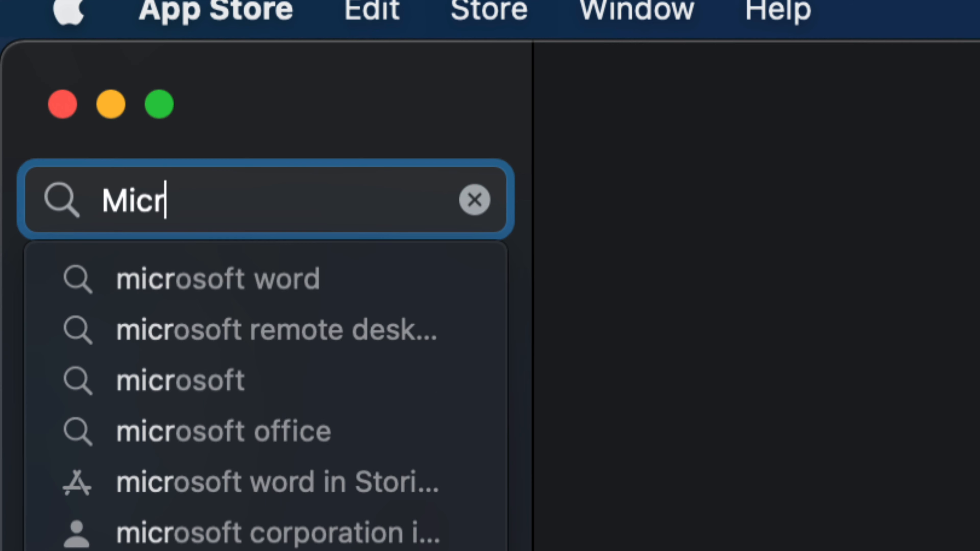
{"action": "left_click", "coordinate": [217, 279]}
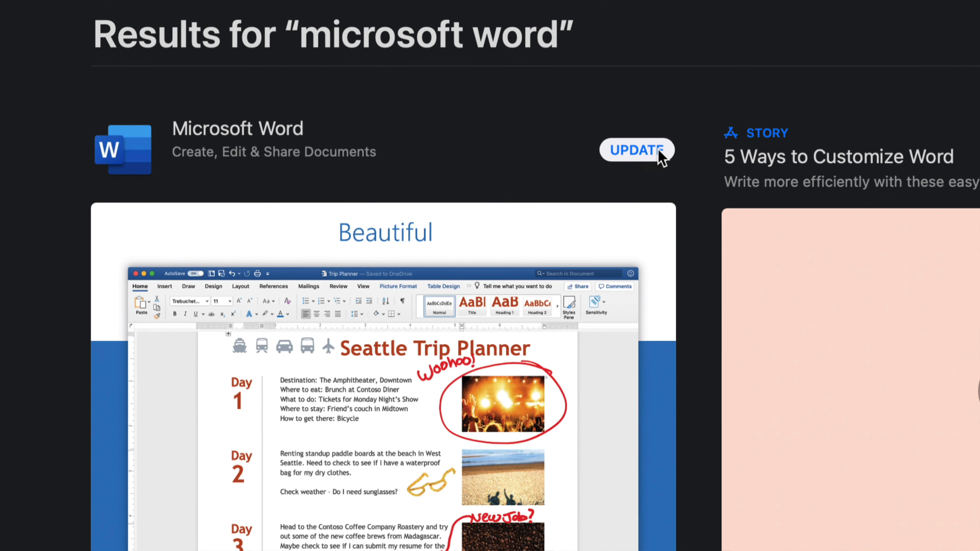
{"action": "mouse_move", "coordinate": [215, 142]}
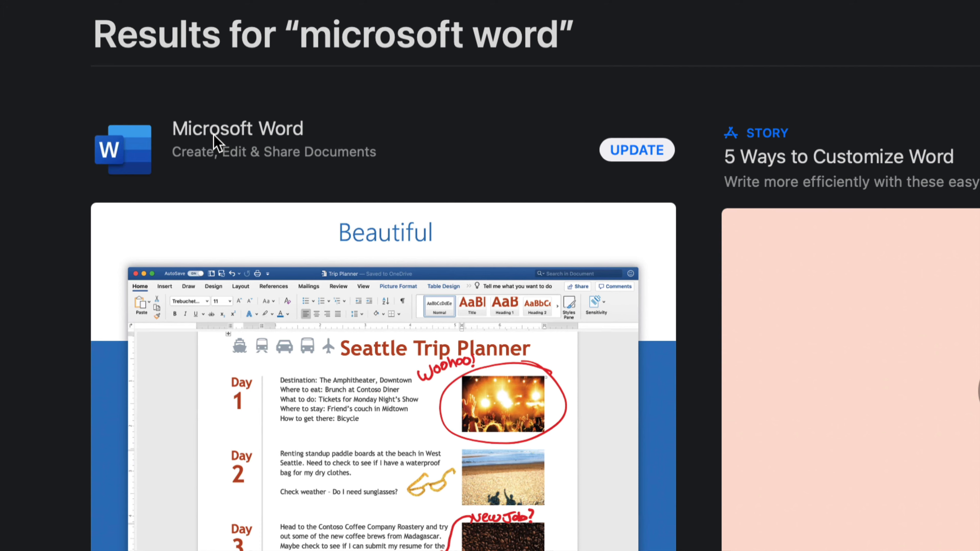
{"action": "mouse_move", "coordinate": [275, 131]}
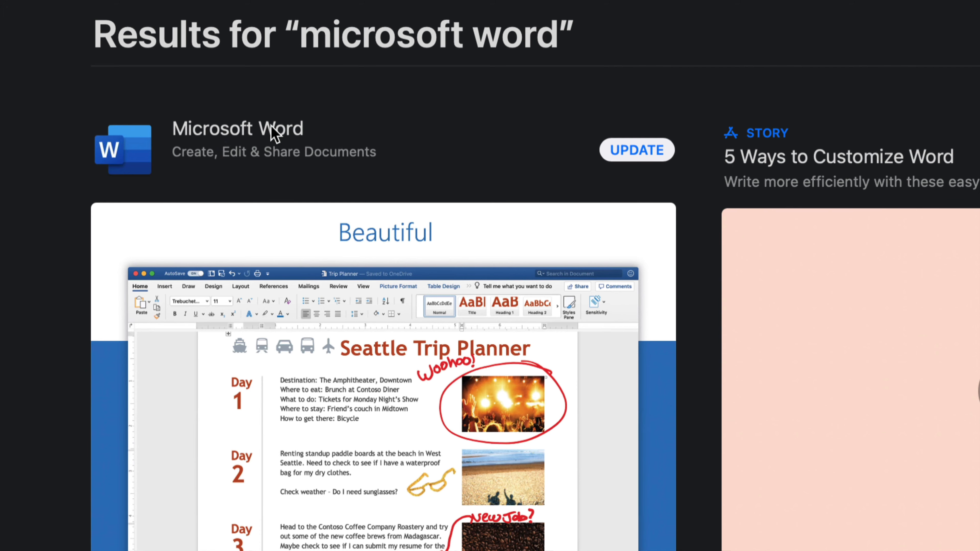
Start the Microsoft Word update from its product page.
{"action": "left_click", "coordinate": [237, 128]}
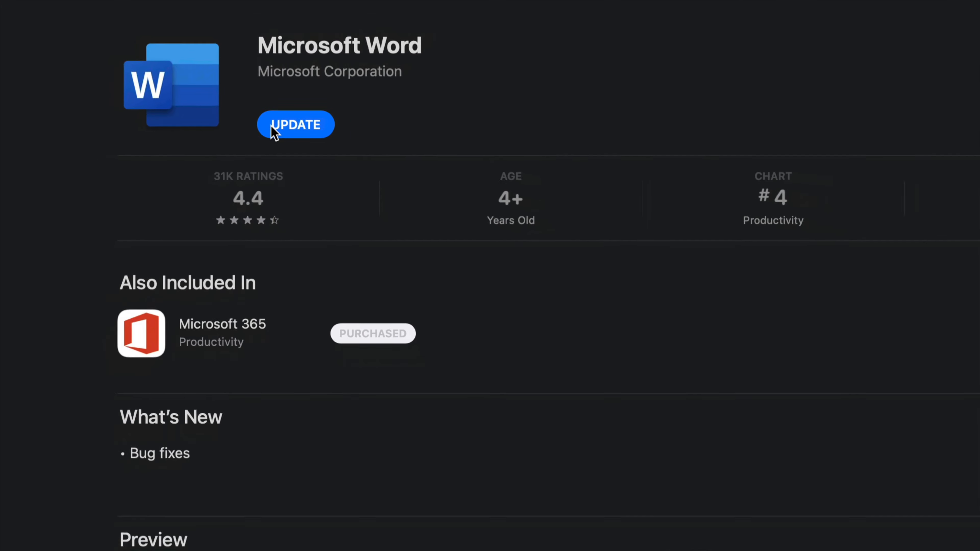
{"action": "scroll", "scroll_direction": "down", "scroll_amount": 3}
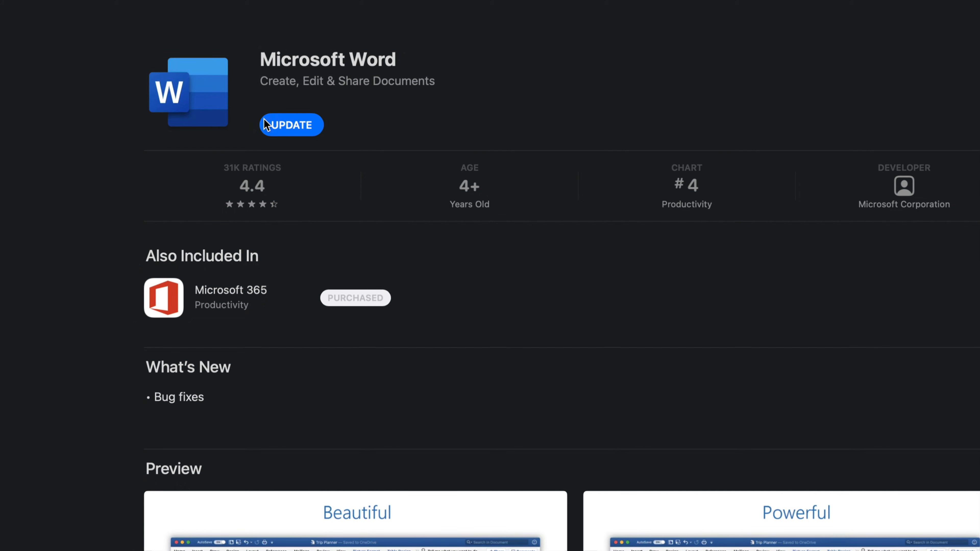
{"action": "mouse_move", "coordinate": [298, 129]}
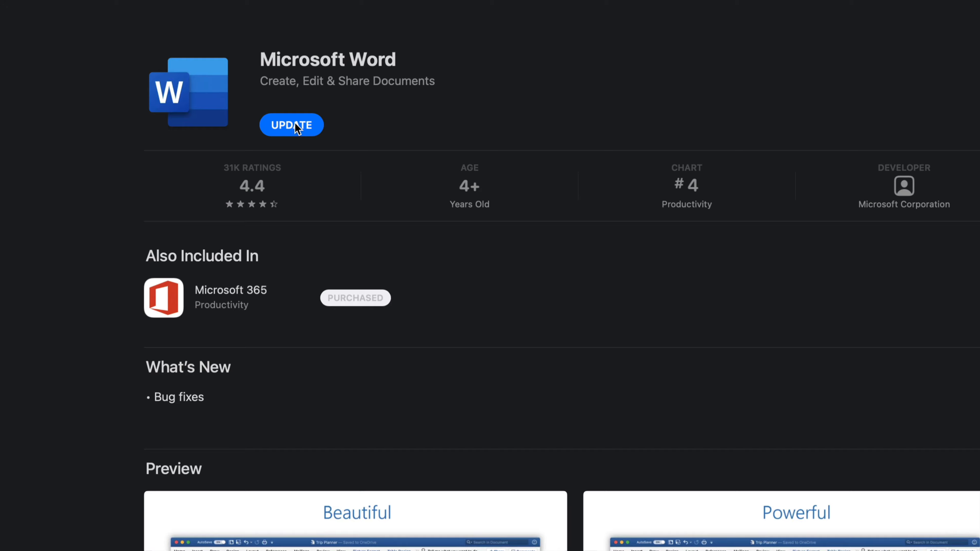
{"action": "left_click", "coordinate": [291, 125]}
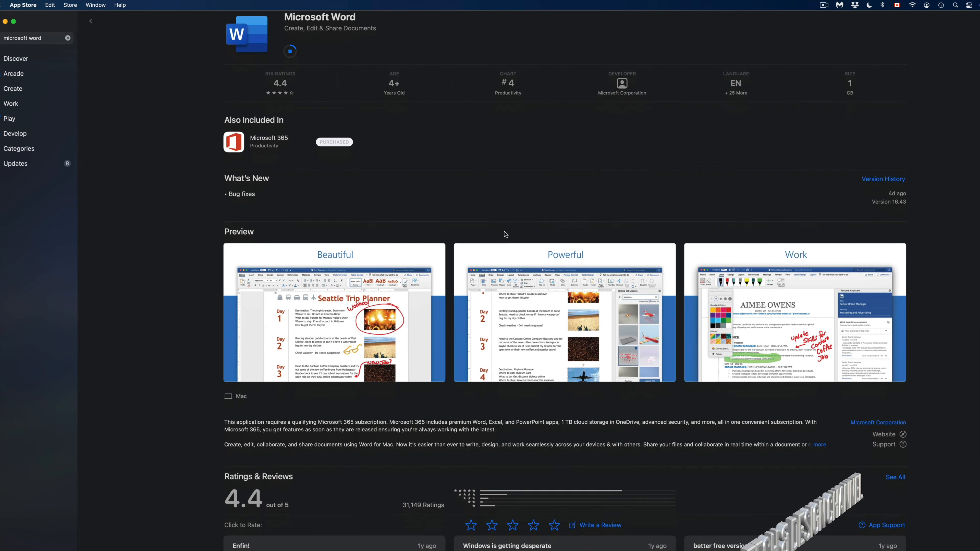
{"action": "scroll", "scroll_direction": "down", "scroll_amount": 3}
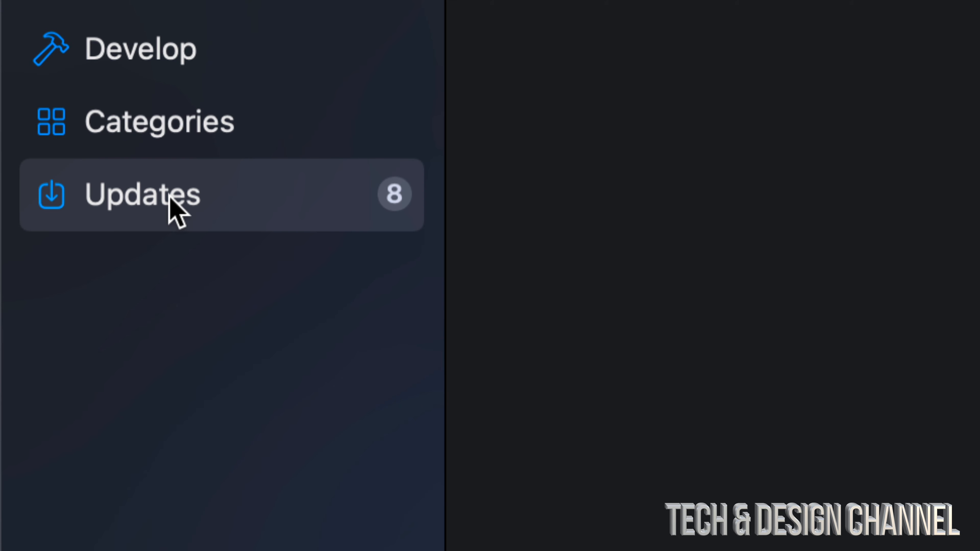
Return to the Updates list and start the OneDrive update alongside Word's.
{"action": "left_click", "coordinate": [142, 195]}
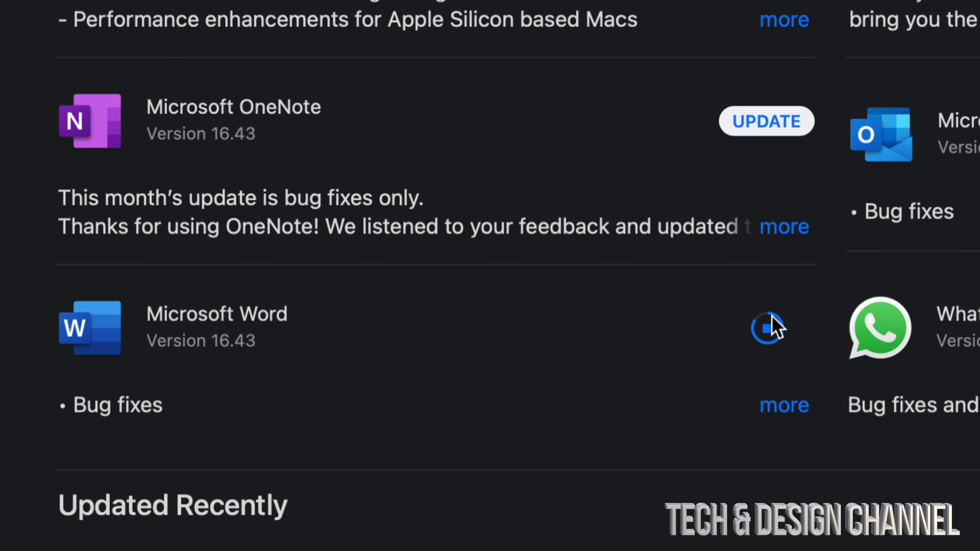
{"action": "mouse_move", "coordinate": [754, 431]}
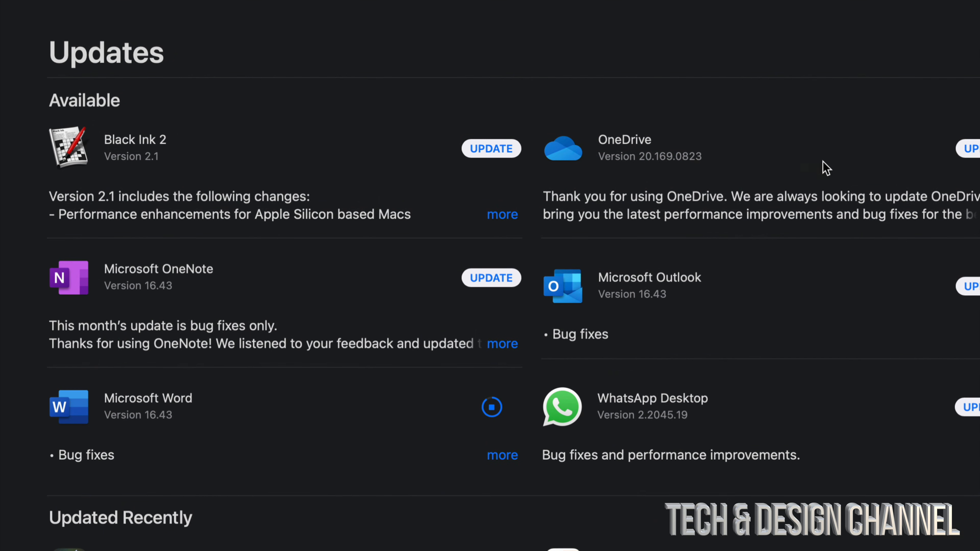
{"action": "scroll", "scroll_direction": "right", "scroll_amount": 3}
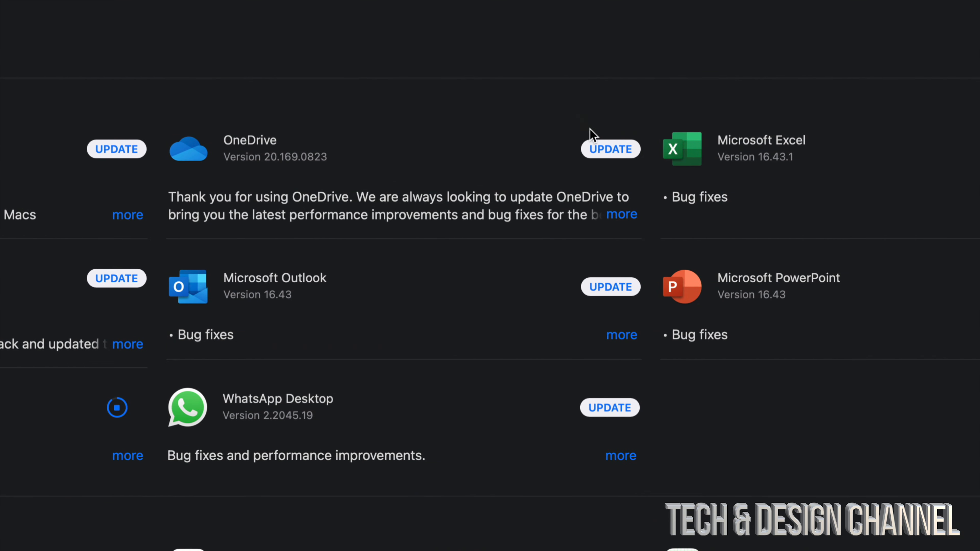
{"action": "left_click", "coordinate": [610, 149]}
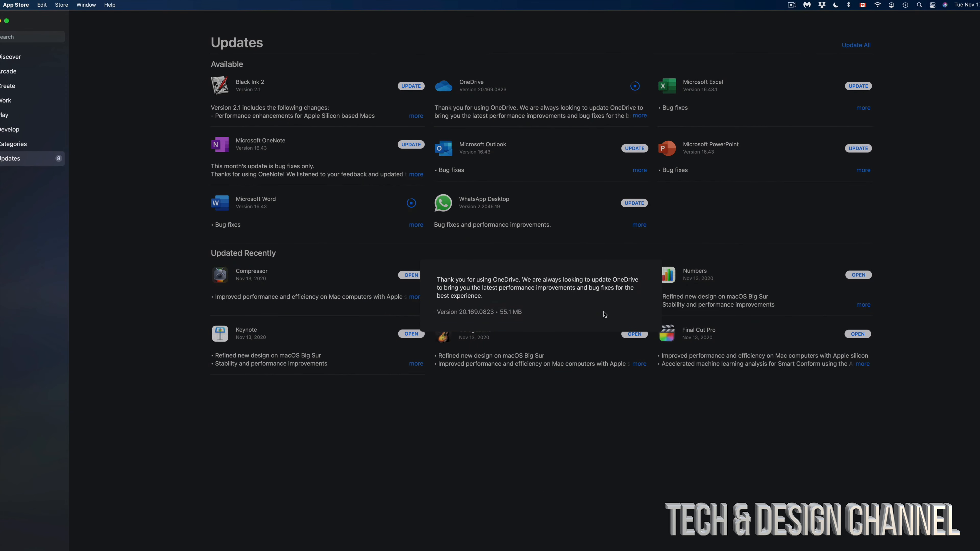
{"action": "mouse_move", "coordinate": [814, 164]}
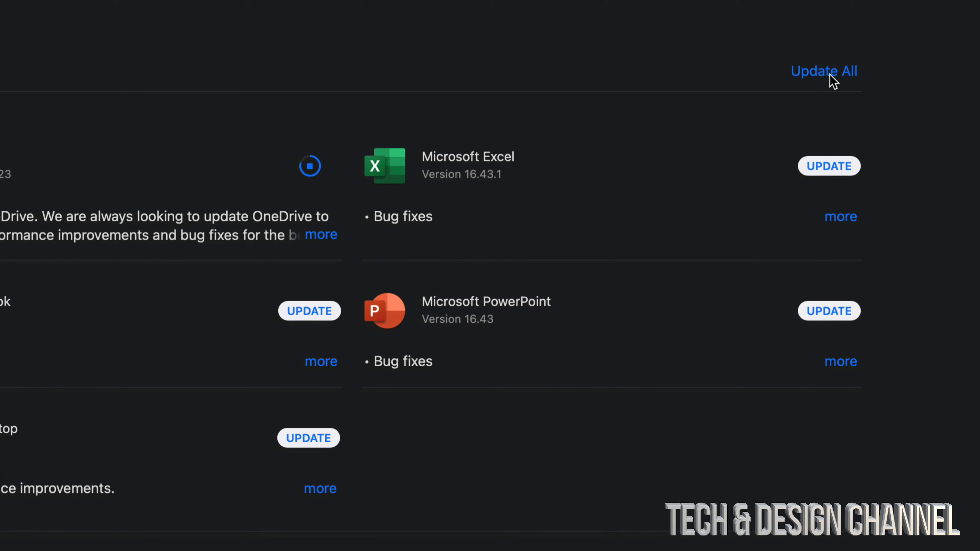
Run Update All, then expand release notes for Excel, OneNote and Outlook.
{"action": "left_click", "coordinate": [824, 71]}
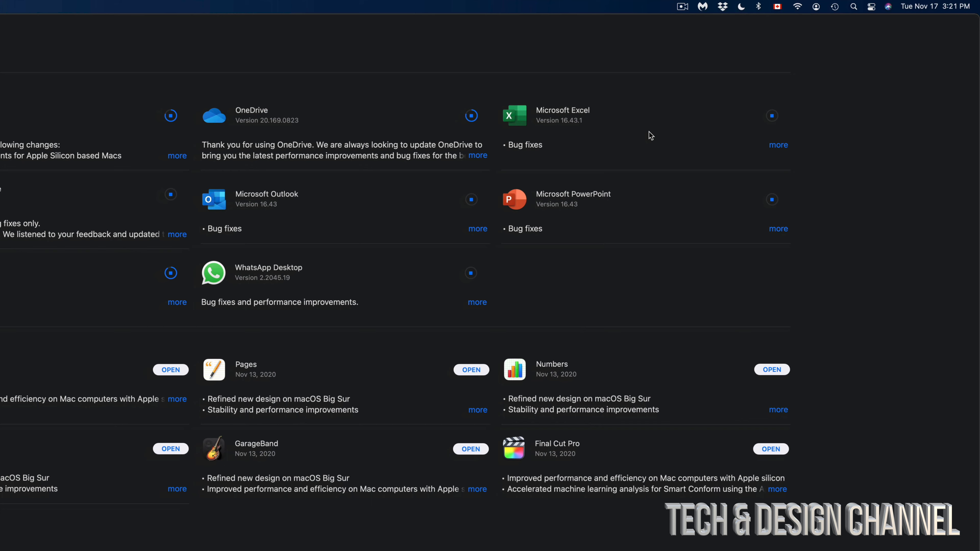
{"action": "mouse_move", "coordinate": [661, 136]}
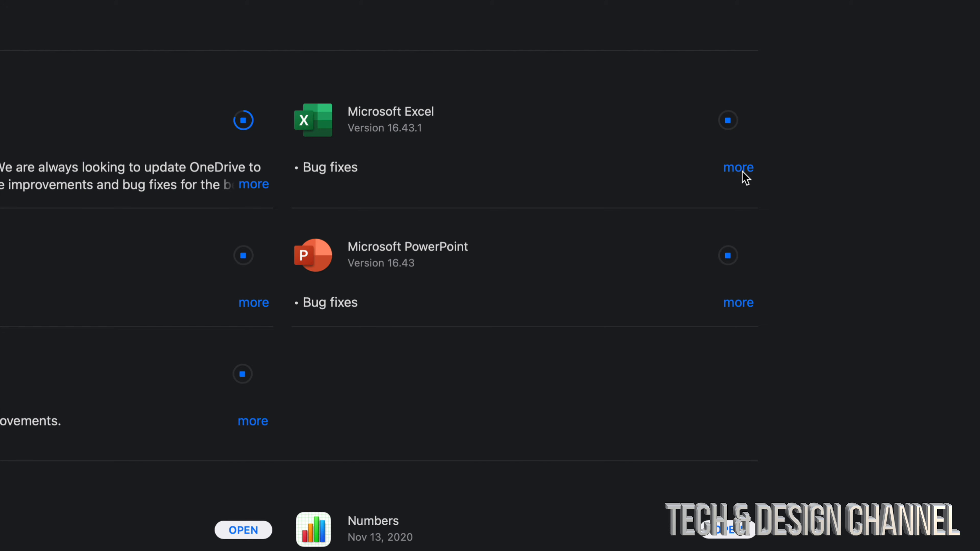
{"action": "left_click", "coordinate": [739, 167]}
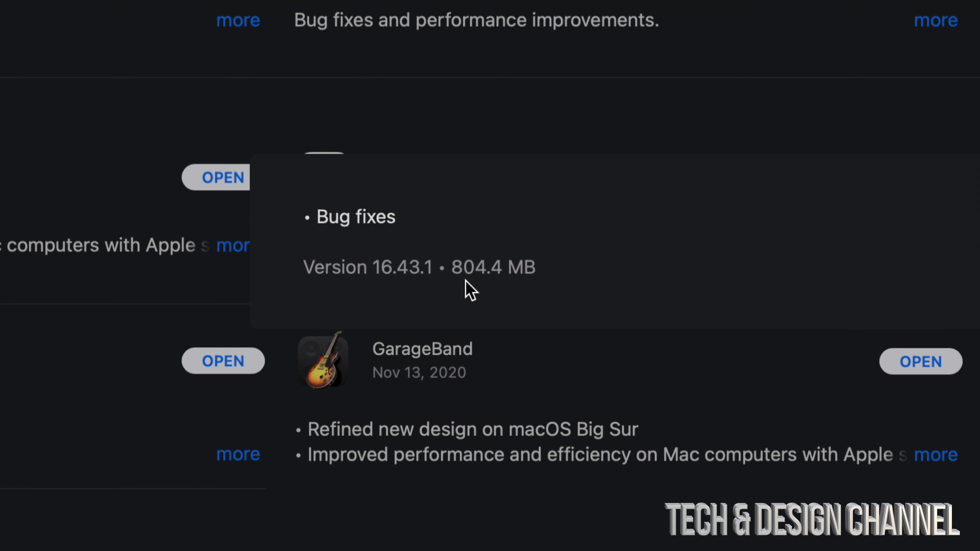
{"action": "mouse_move", "coordinate": [540, 294]}
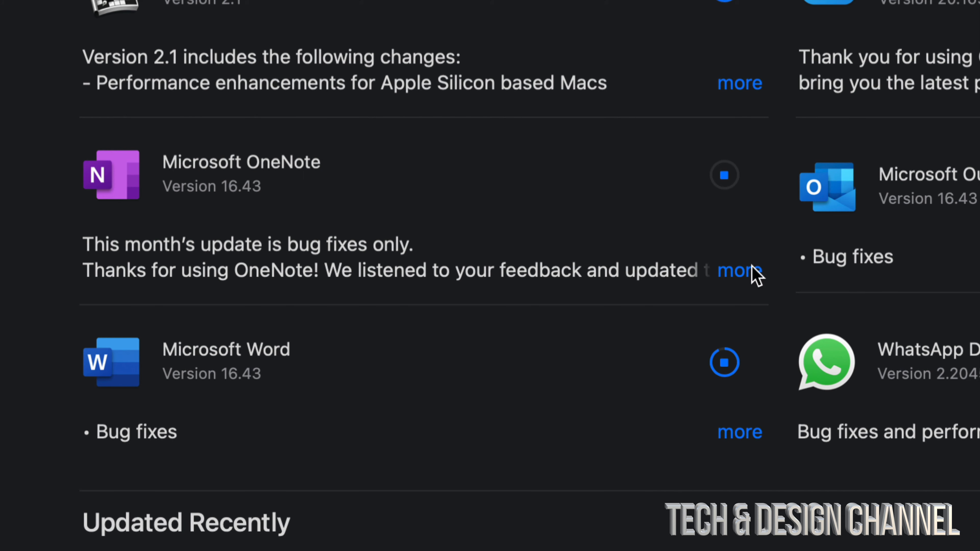
{"action": "left_click", "coordinate": [740, 270]}
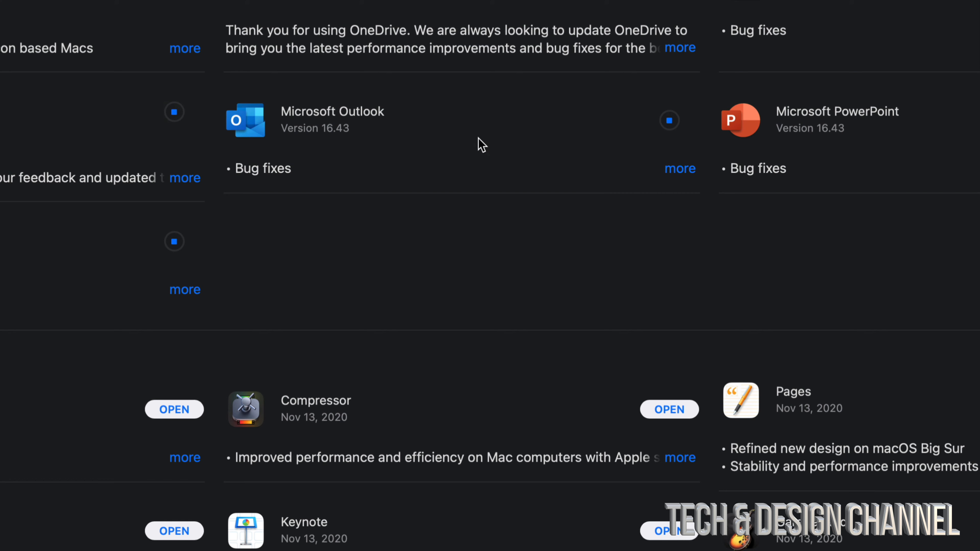
{"action": "left_click", "coordinate": [681, 168]}
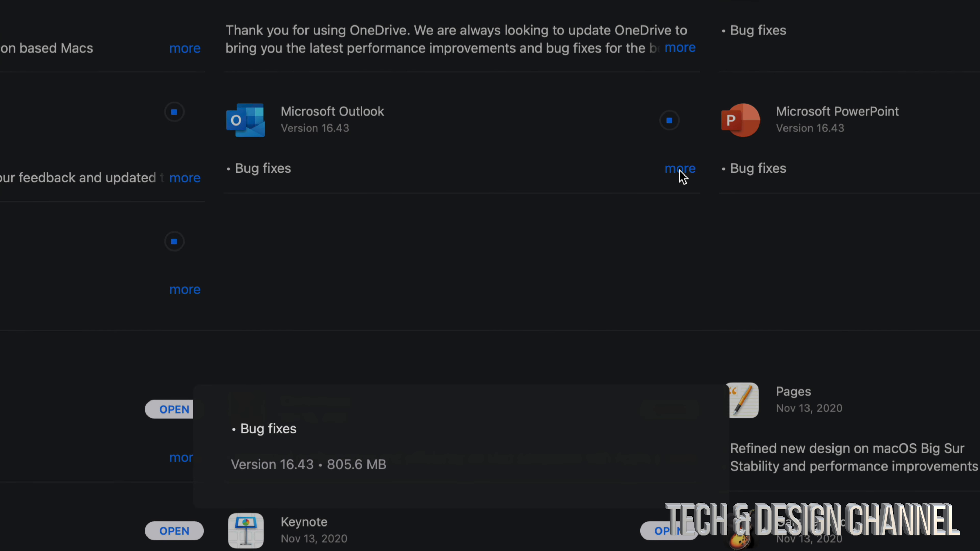
{"action": "scroll", "scroll_direction": "down", "scroll_amount": 3}
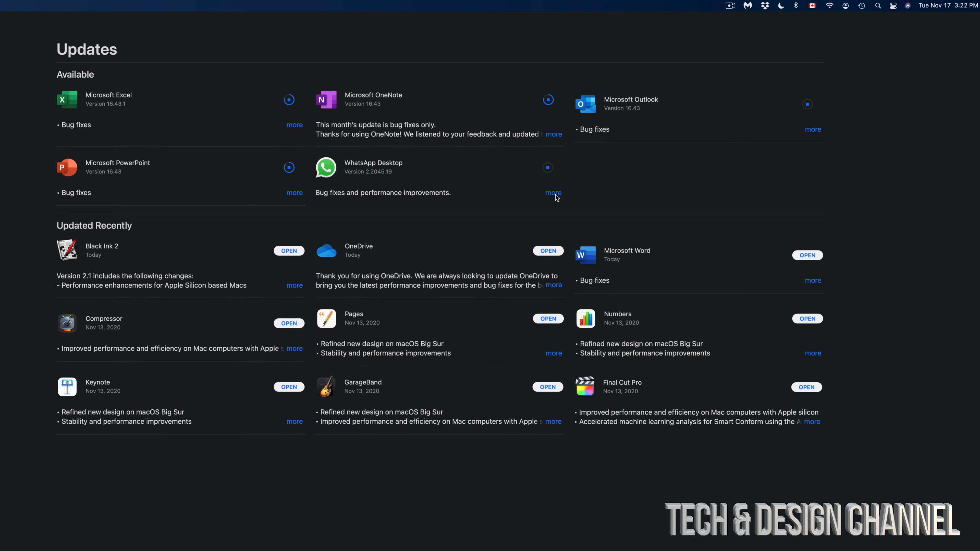
Expand WhatsApp Desktop's release notes while finished apps move to Updated Recently.
{"action": "left_click", "coordinate": [553, 192]}
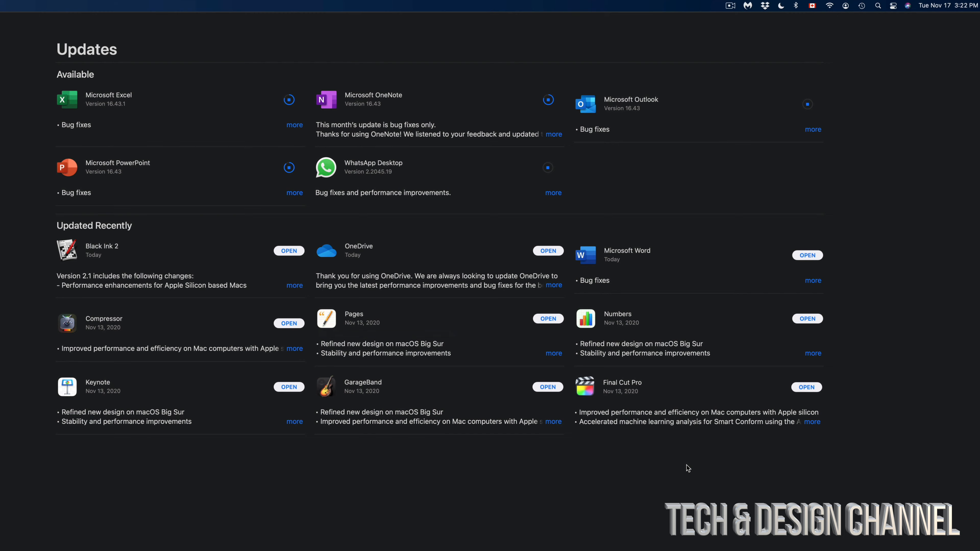
{"action": "mouse_move", "coordinate": [383, 189]}
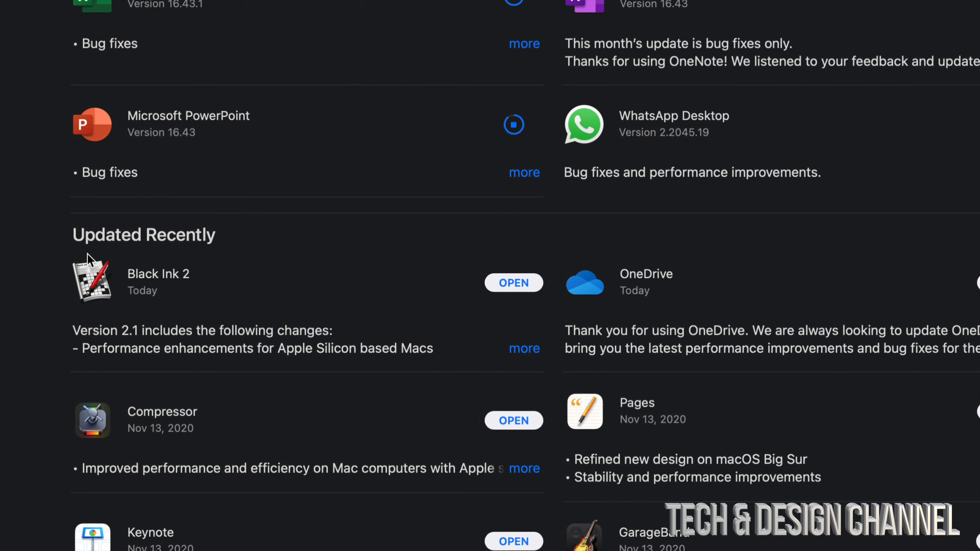
{"action": "scroll", "scroll_direction": "down", "scroll_amount": 3}
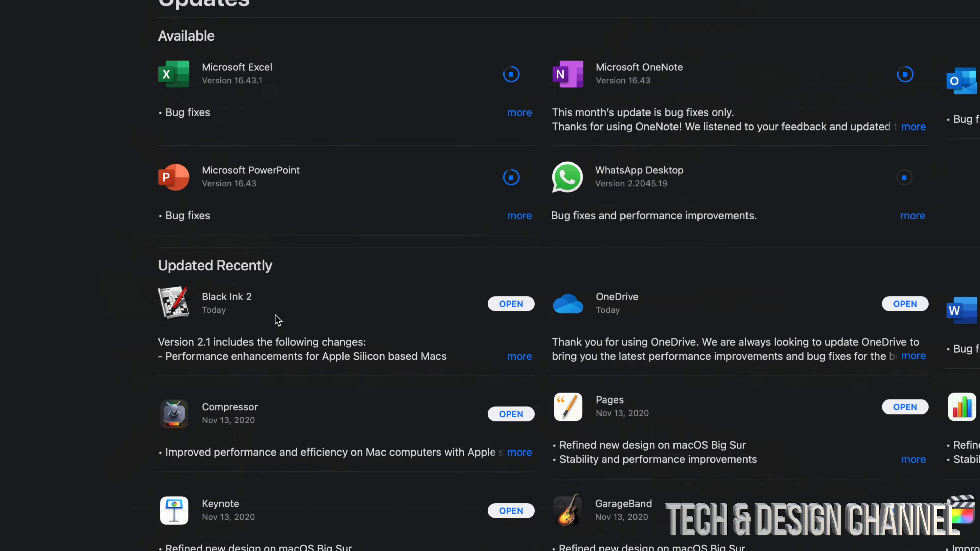
{"action": "scroll", "scroll_direction": "down", "scroll_amount": 3}
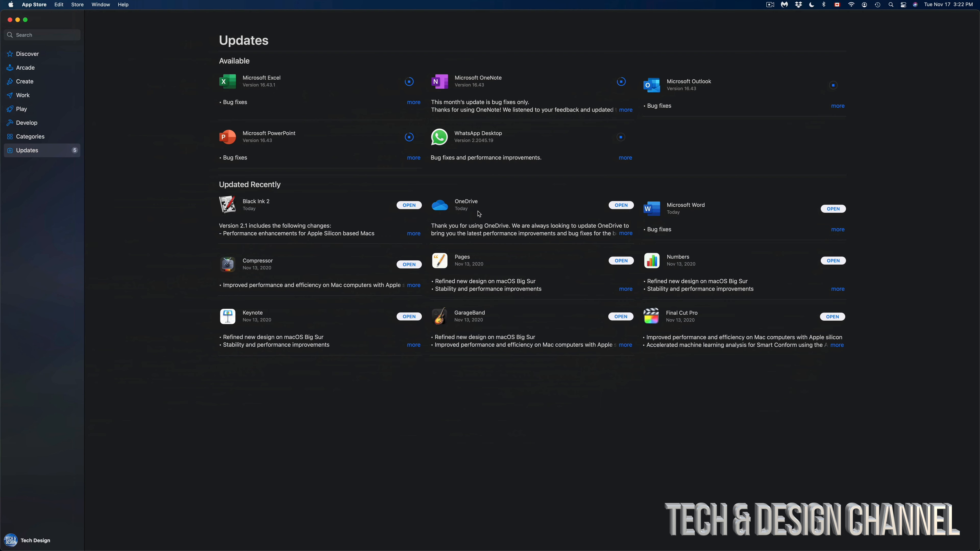
{"action": "mouse_move", "coordinate": [372, 251]}
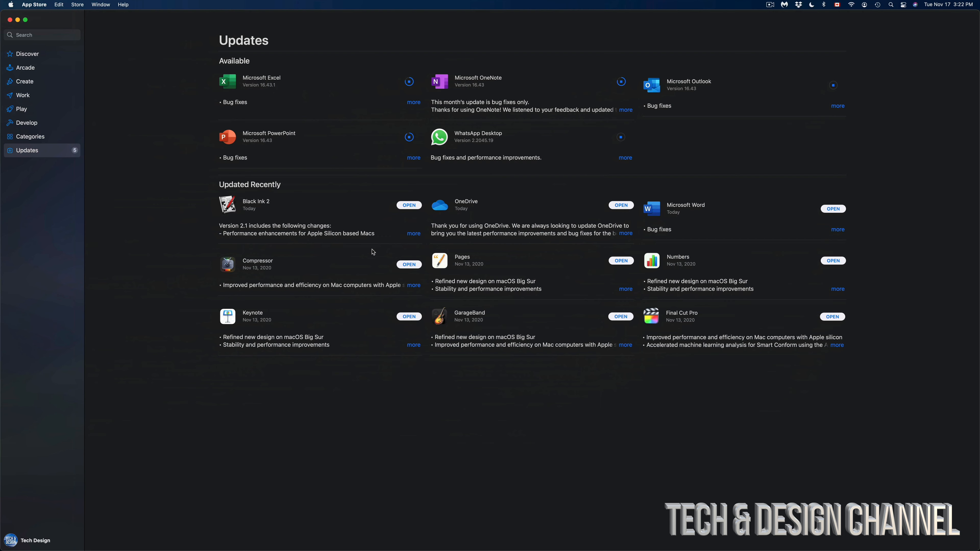
{"action": "mouse_move", "coordinate": [412, 394]}
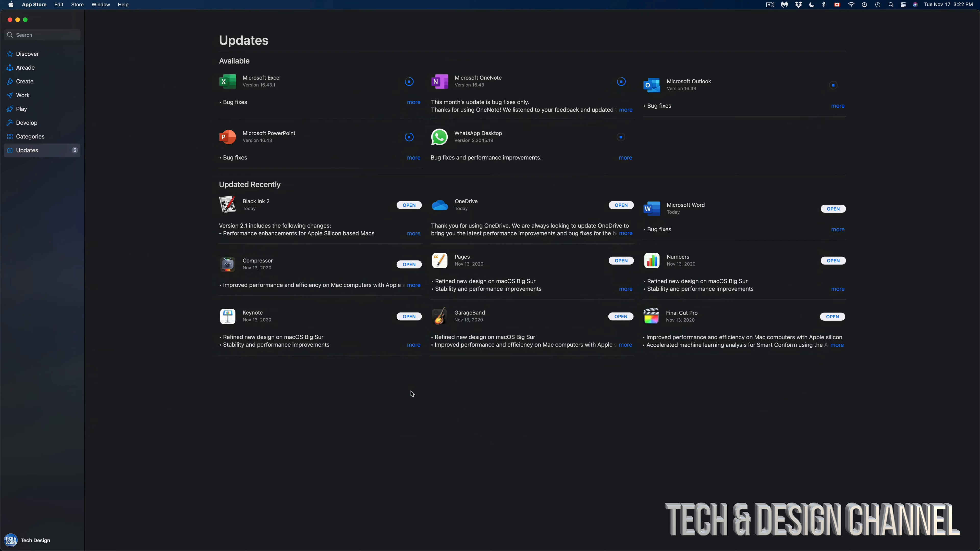